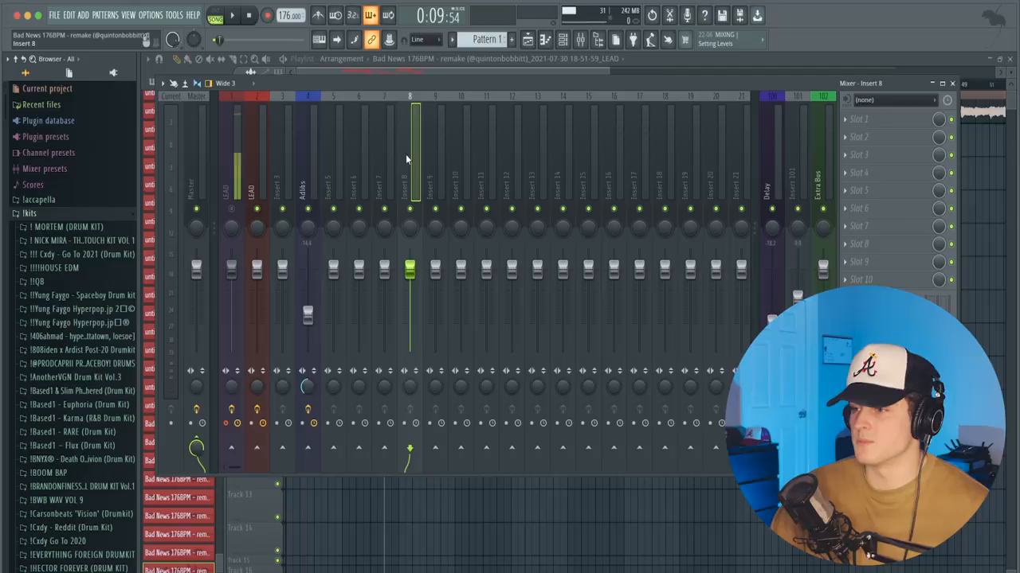
# Open Insert 8's mixer menu to reach its saved mixer track states.
pyautogui.rightClick(409, 152)
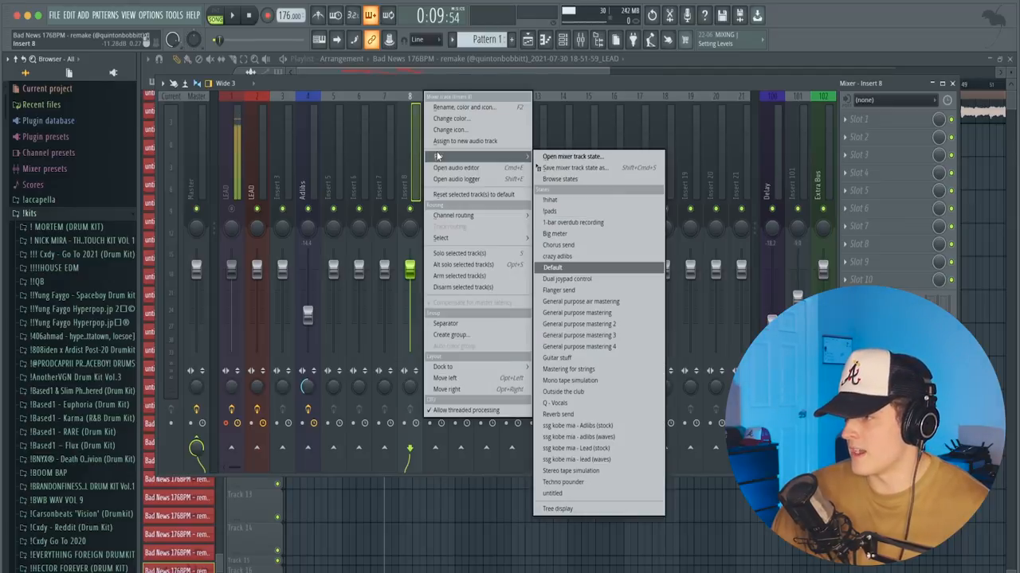
pyautogui.moveTo(570, 380)
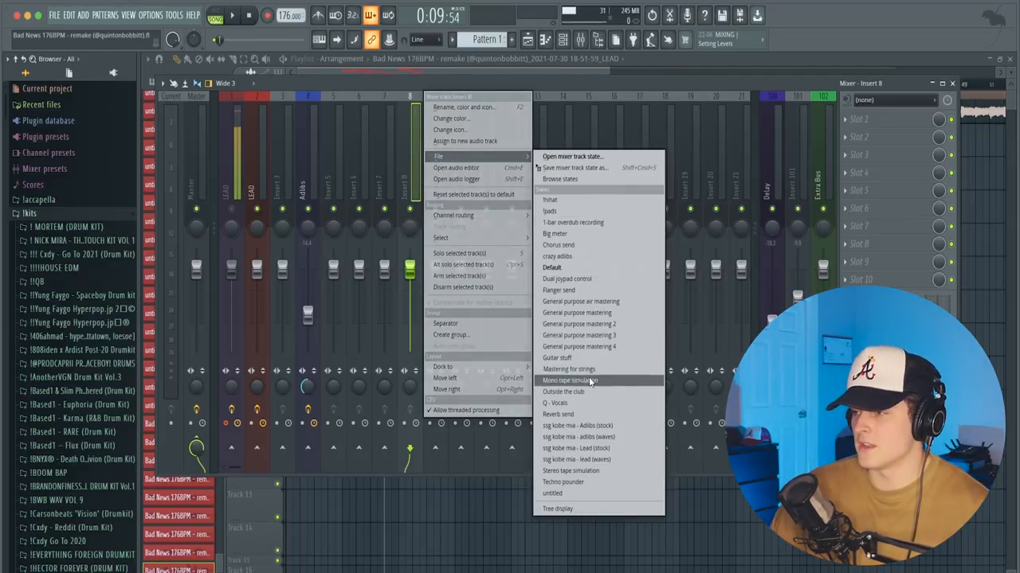
pyautogui.moveTo(567, 279)
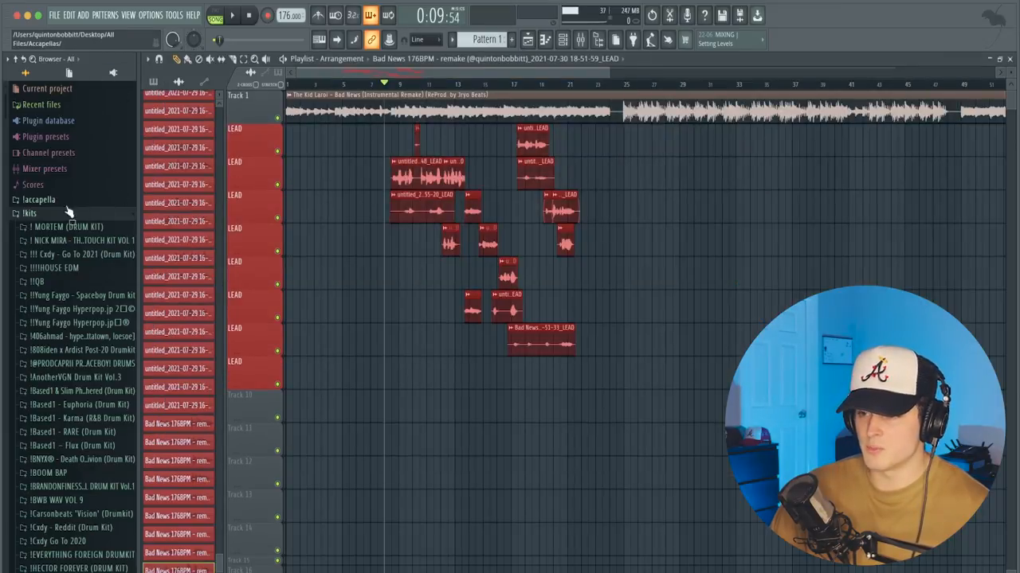
# Collapse the lkits folder in the Browser and expand Mixer presets.
pyautogui.click(29, 213)
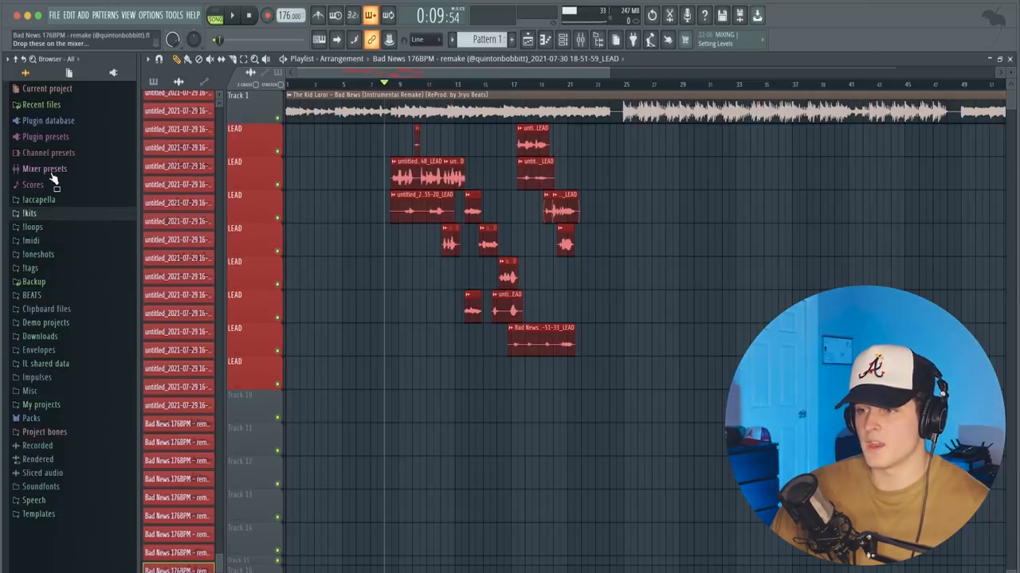
pyautogui.click(44, 168)
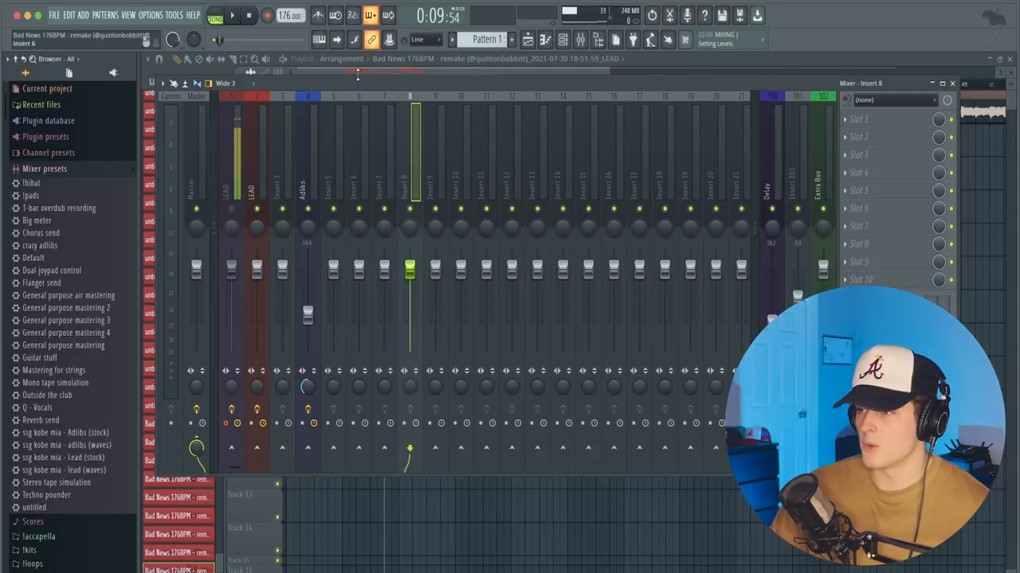
# Reveal the Browser's Mixer presets folder in Finder.
pyautogui.rightClick(45, 168)
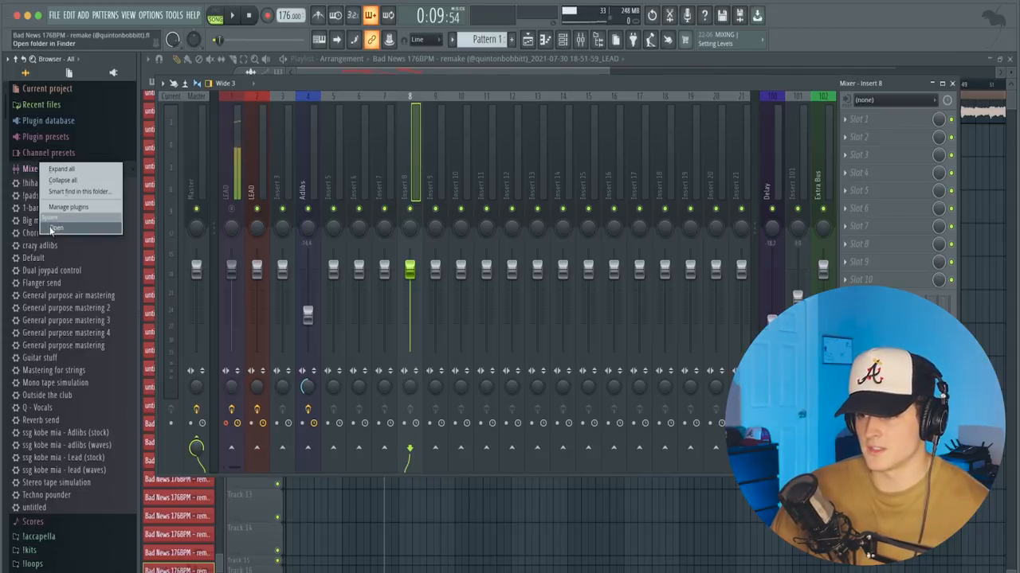
pyautogui.click(54, 227)
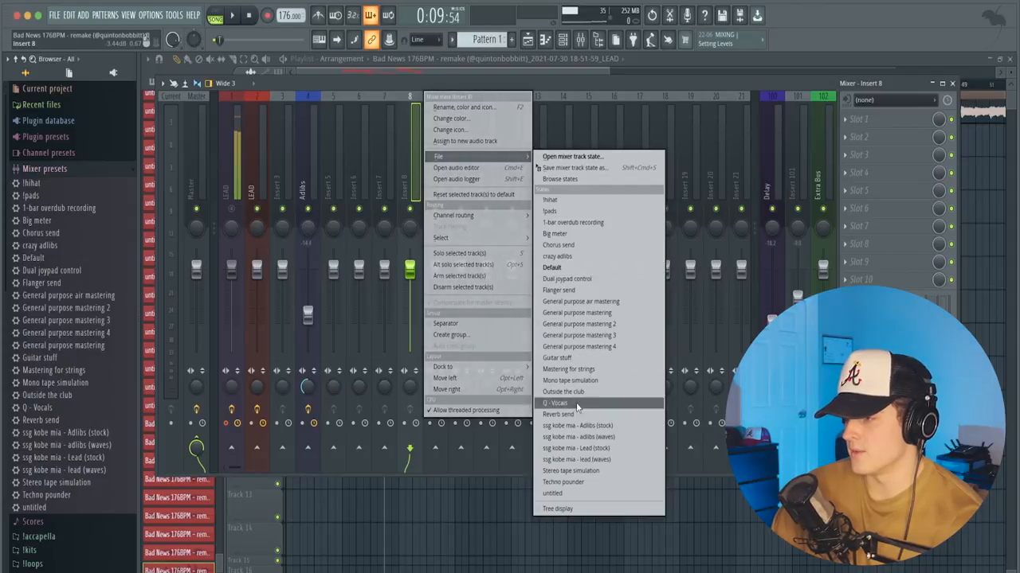
# Browse Insert 8's saved states list, including Outside the club and Q - Vocals.
pyautogui.click(557, 403)
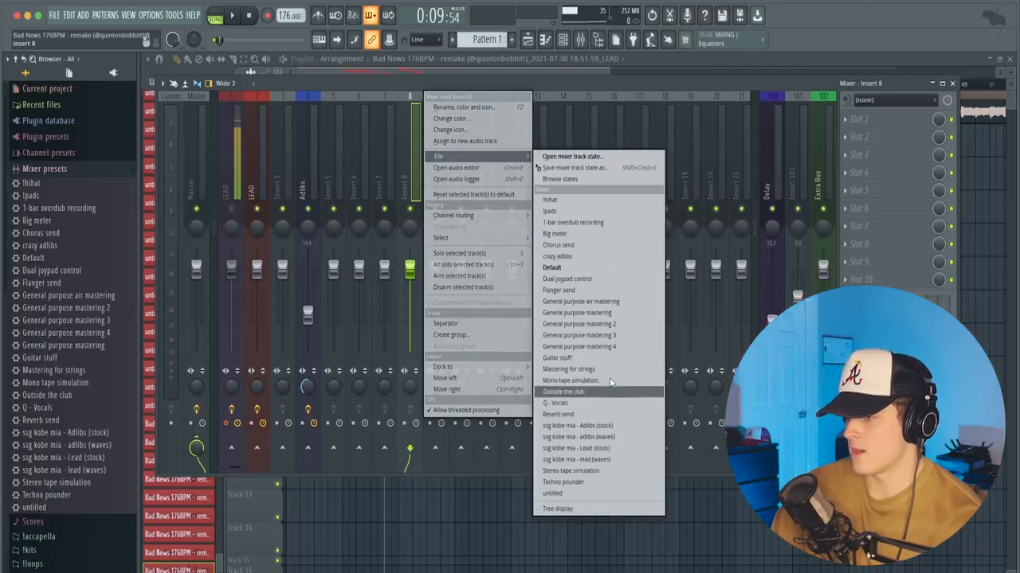
pyautogui.moveTo(579, 347)
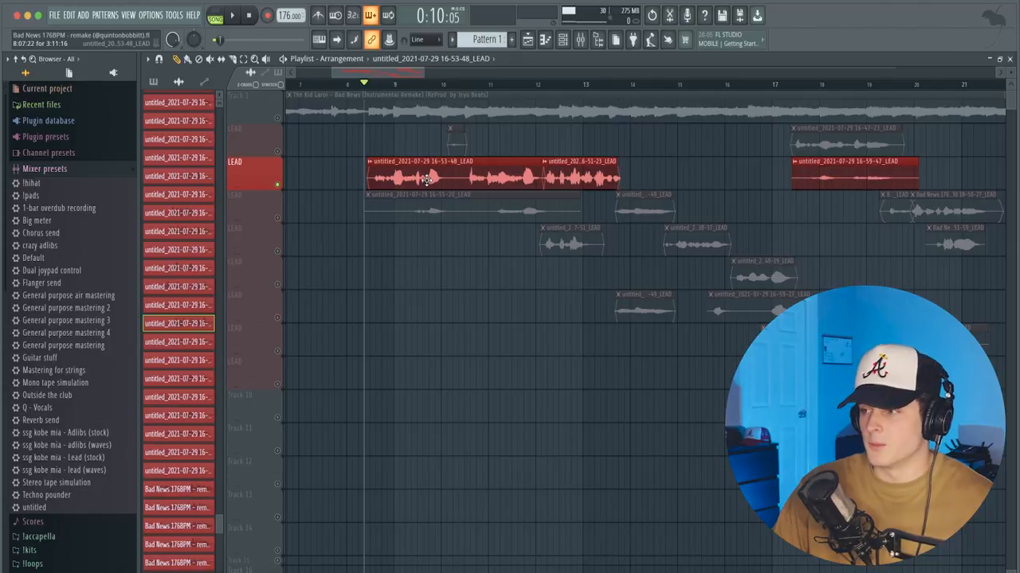
pyautogui.doubleClick(426, 175)
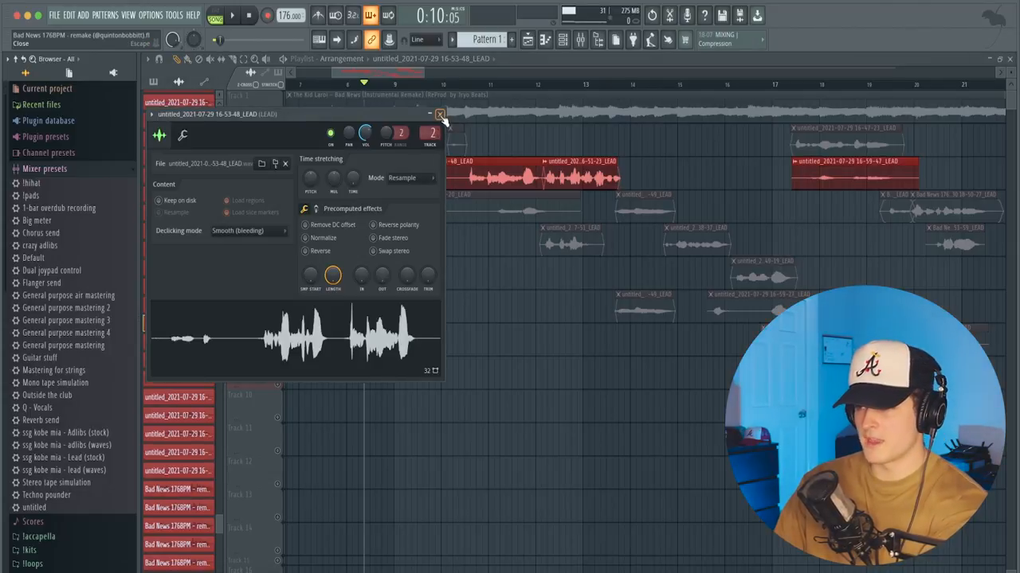
pyautogui.click(440, 114)
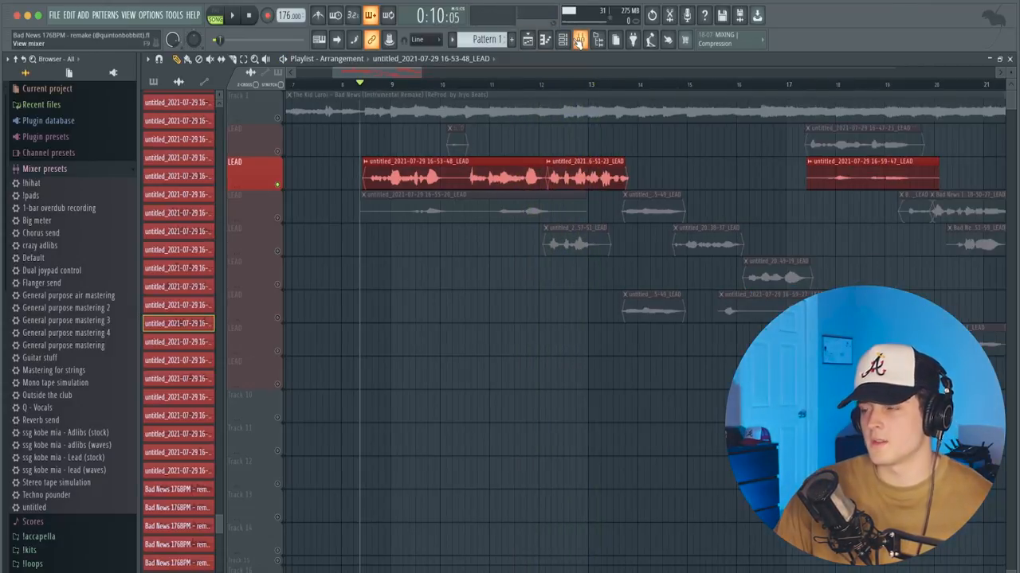
# Inspect the Delay insert's Waves Tune, Delay ETERNITY and ValhallaVintageVerb plugins, closing each.
pyautogui.click(580, 39)
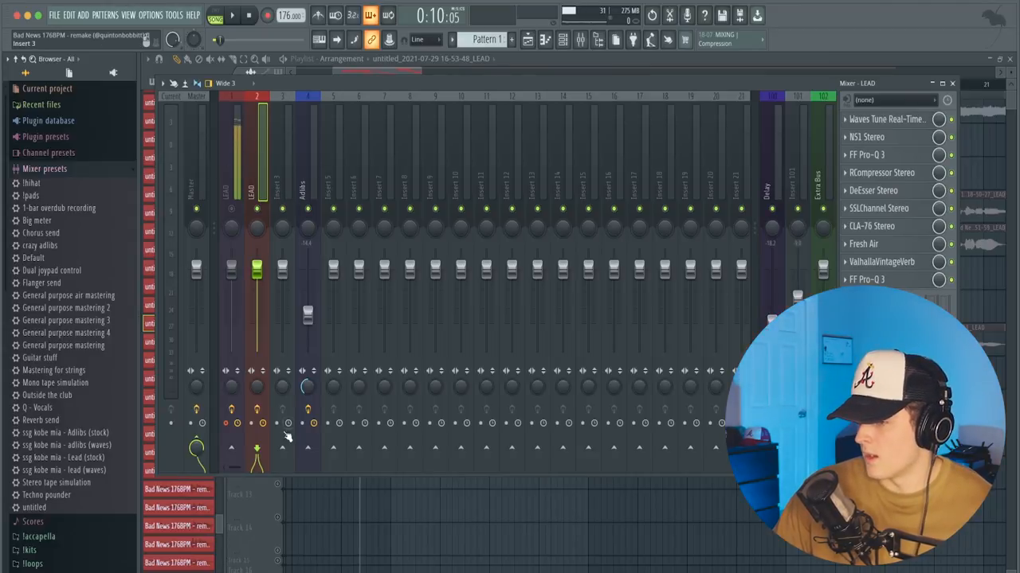
pyautogui.click(765, 190)
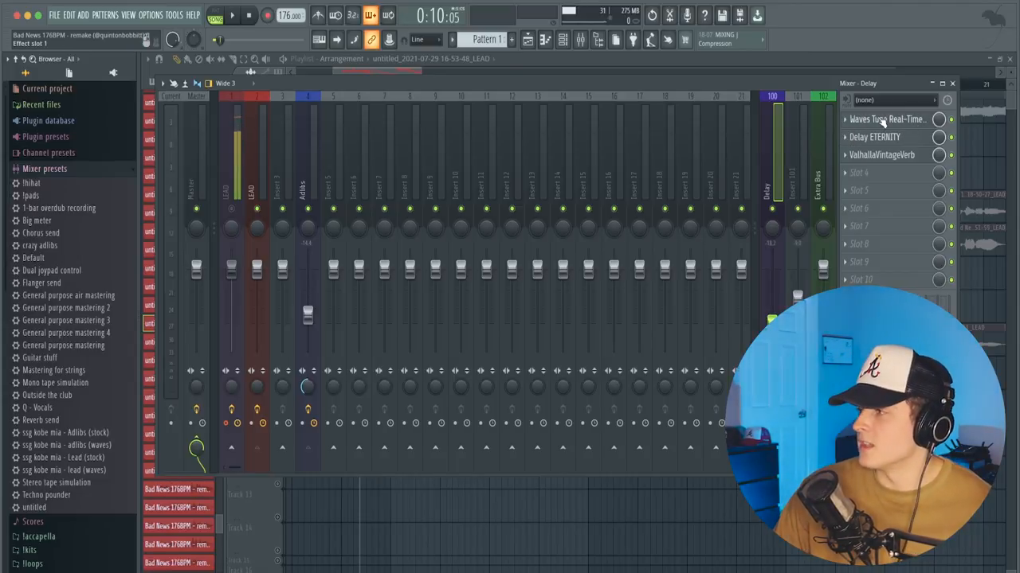
pyautogui.click(886, 118)
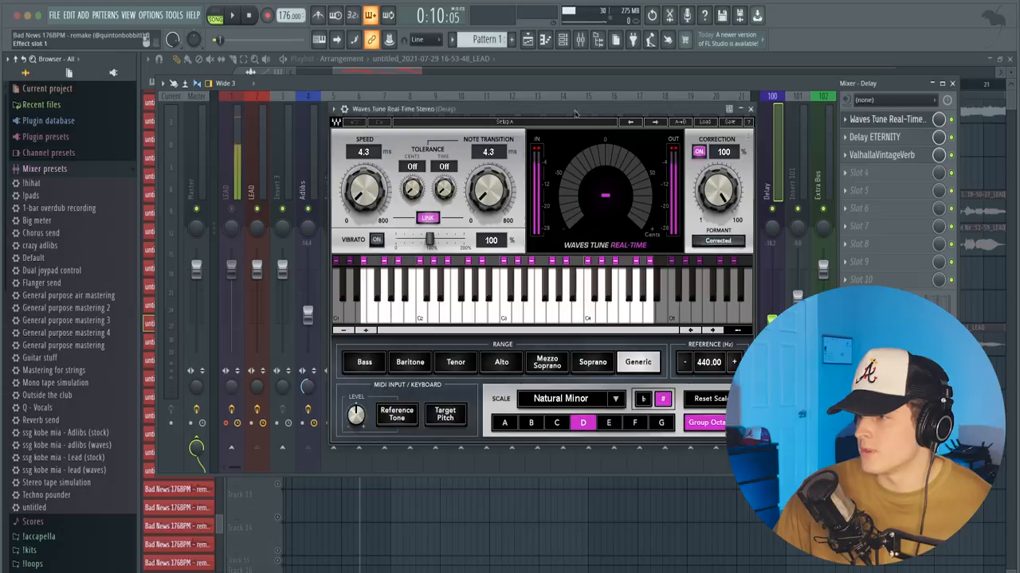
pyautogui.click(747, 109)
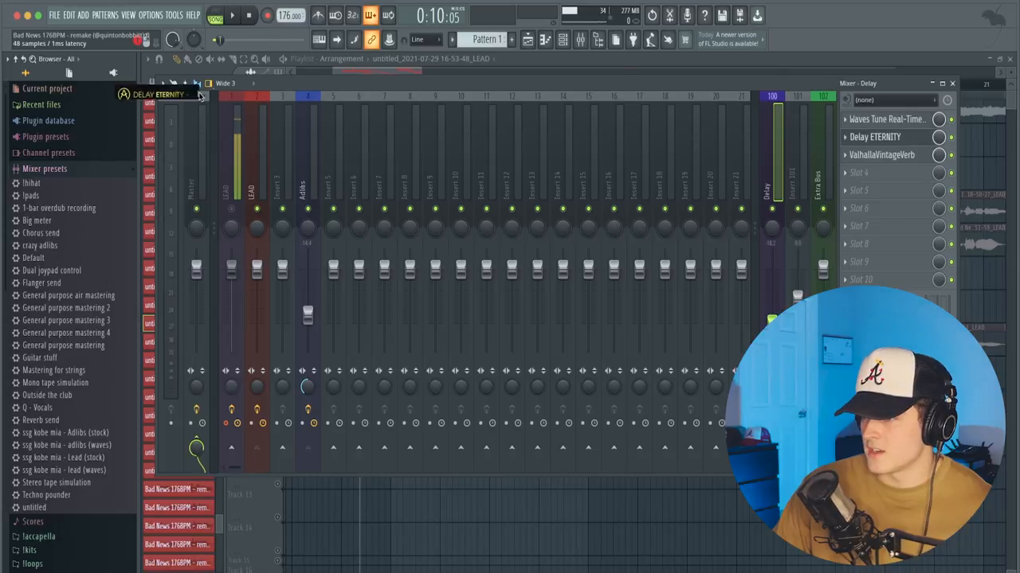
pyautogui.click(159, 94)
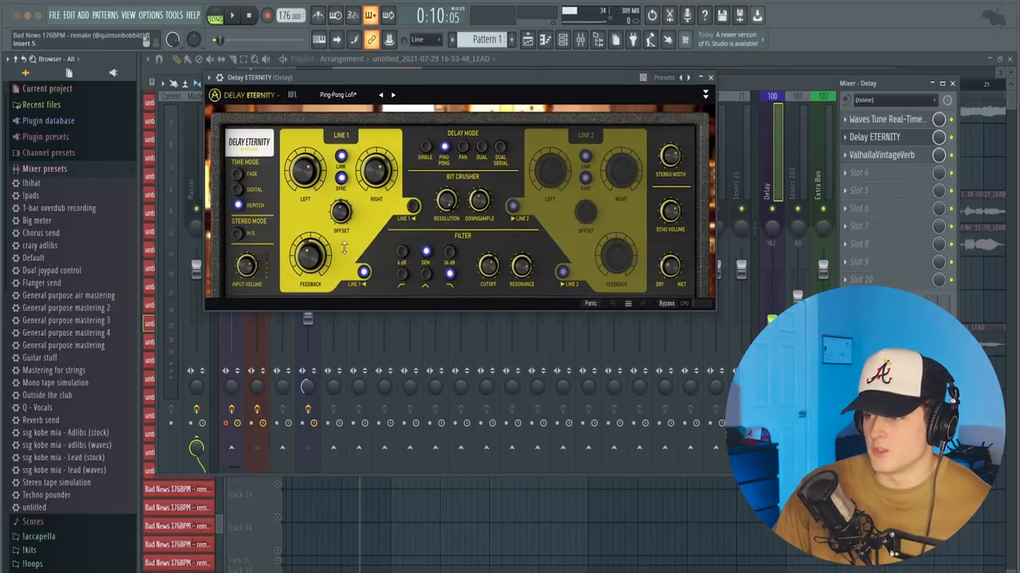
pyautogui.click(708, 78)
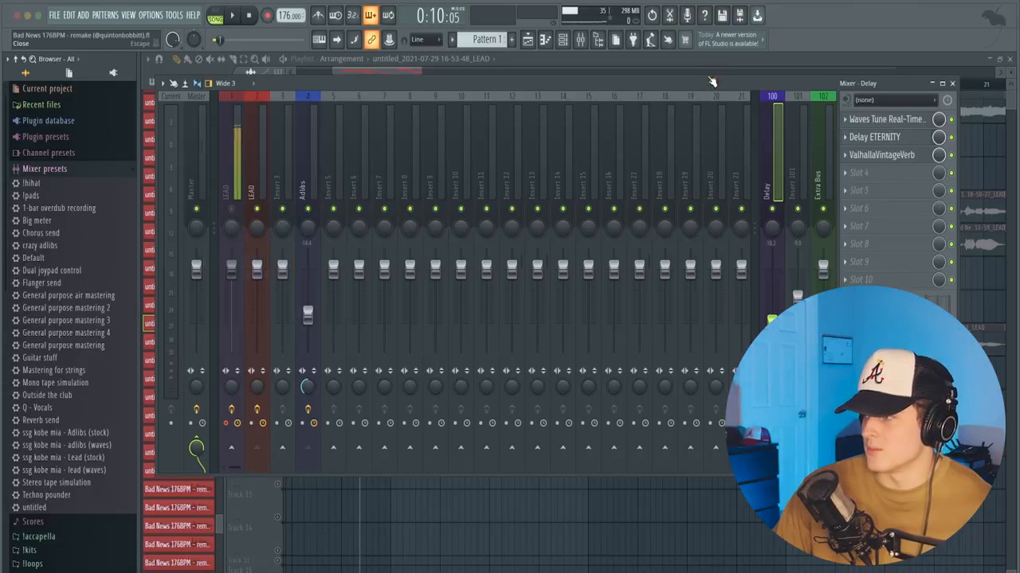
pyautogui.click(881, 154)
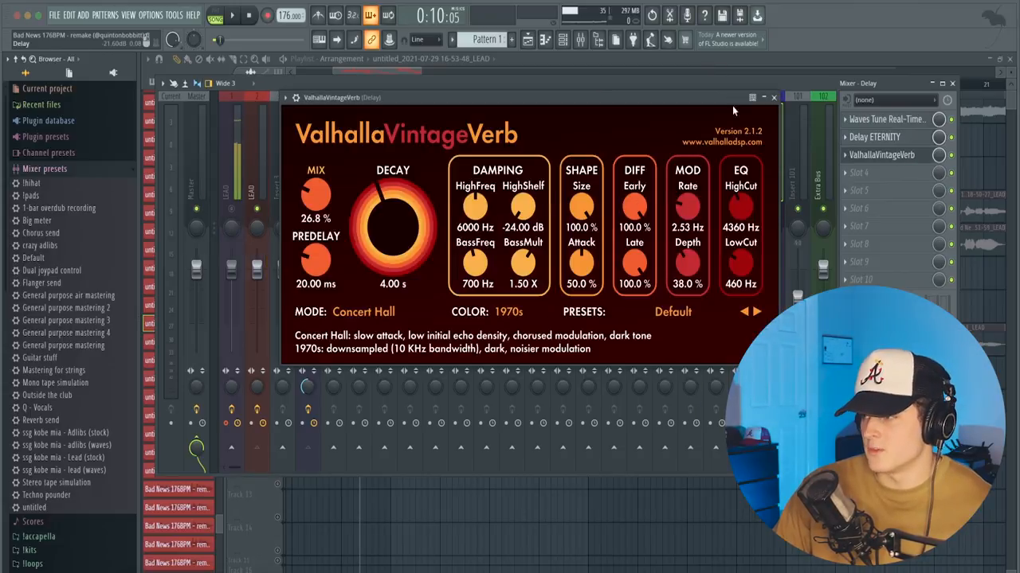
pyautogui.click(773, 97)
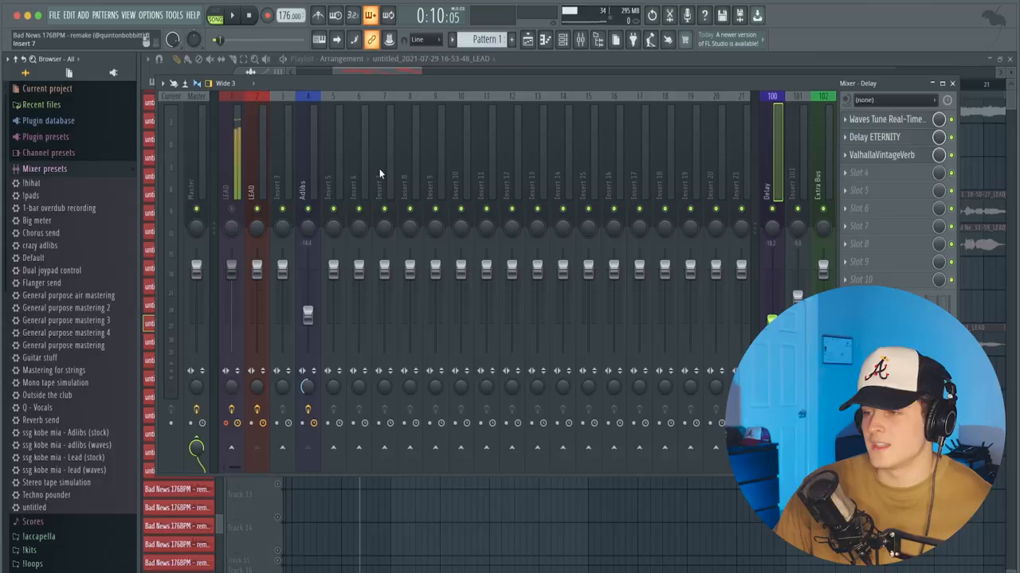
pyautogui.moveTo(382, 162)
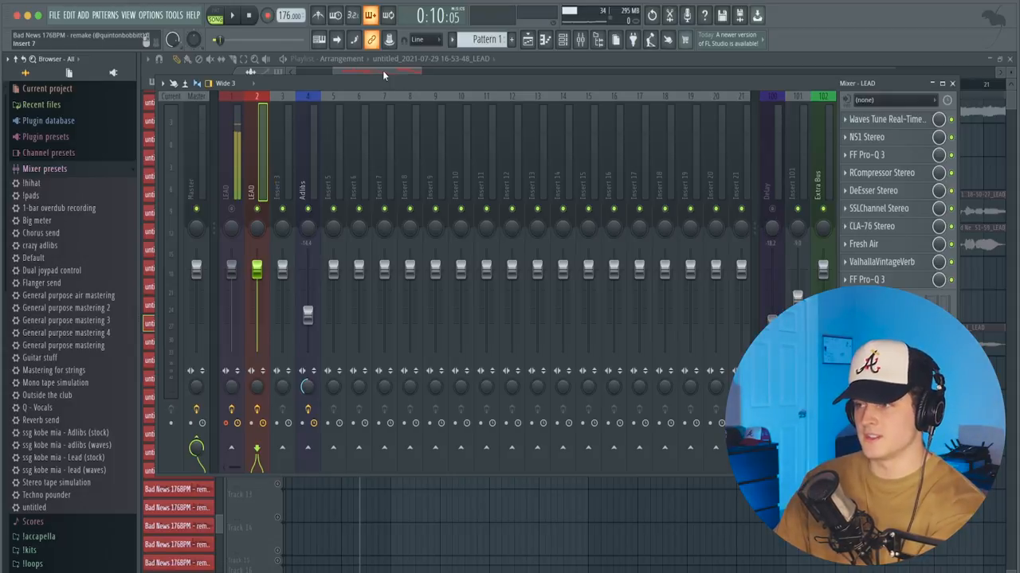
pyautogui.moveTo(376, 98)
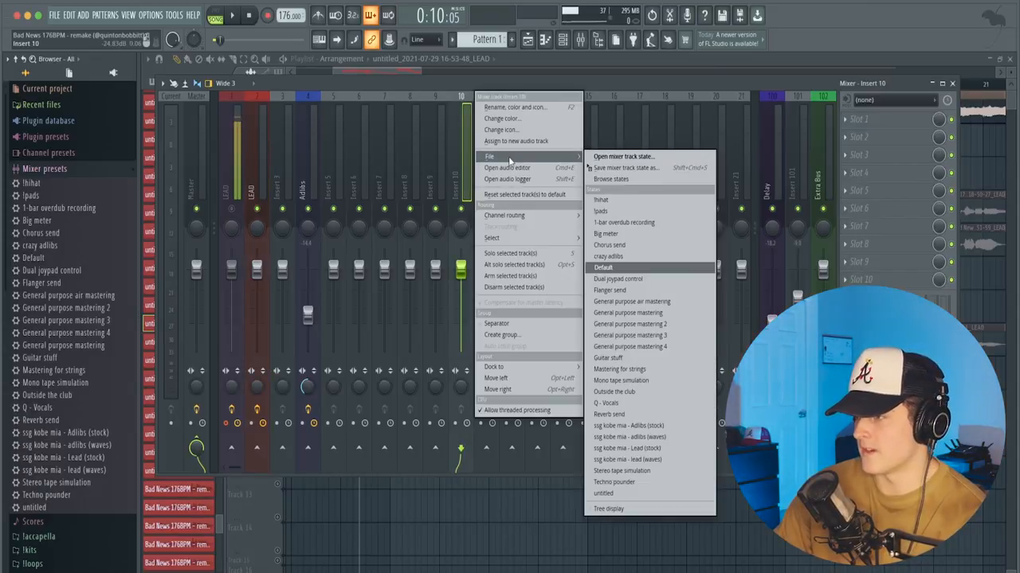
pyautogui.moveTo(637, 460)
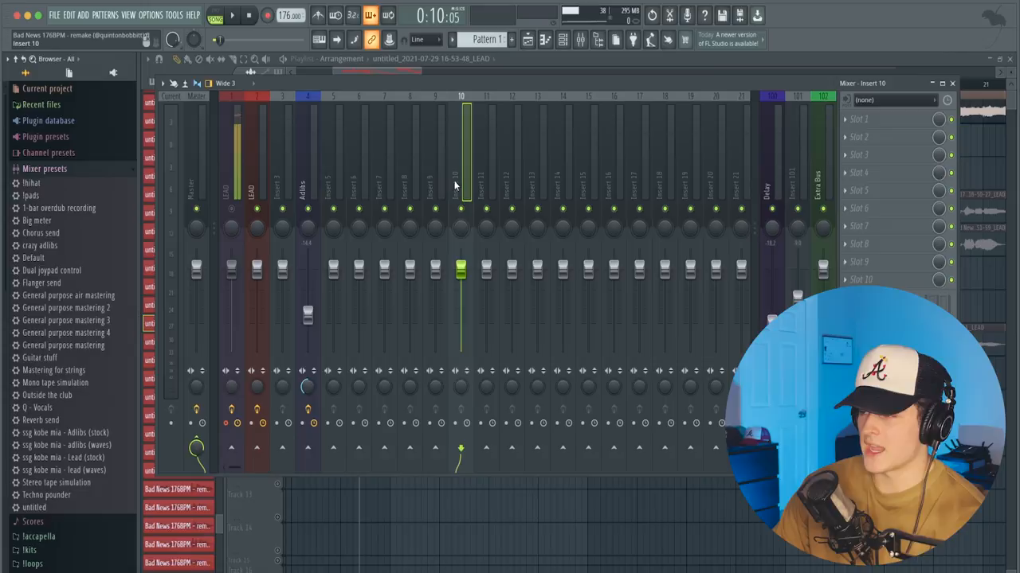
# Show Insert 10's audio input dropdown with stereo and mono interface inputs.
pyautogui.click(894, 100)
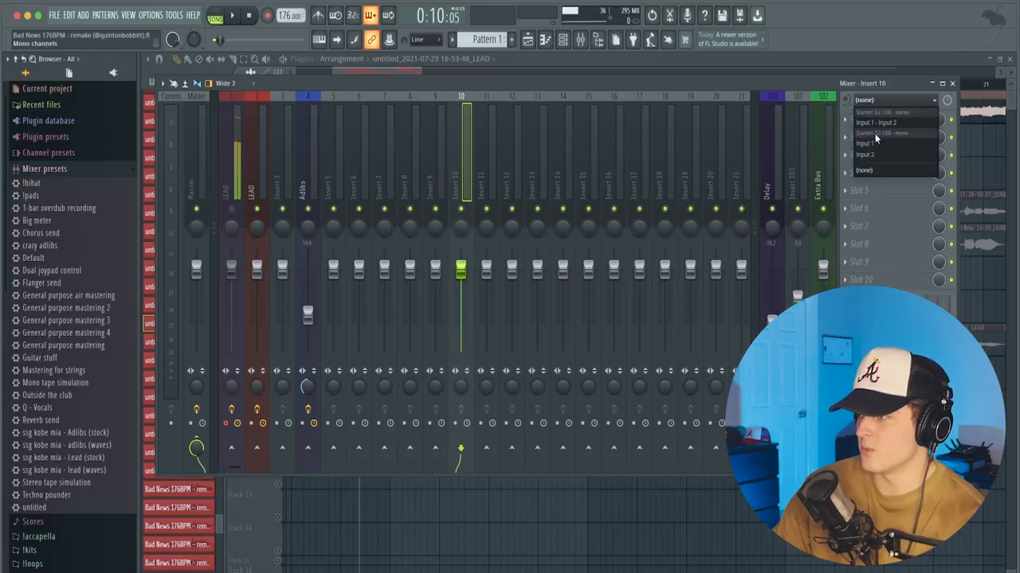
# Assign mono Input 1 as the recording input for Insert 10 and Insert 8.
pyautogui.click(864, 143)
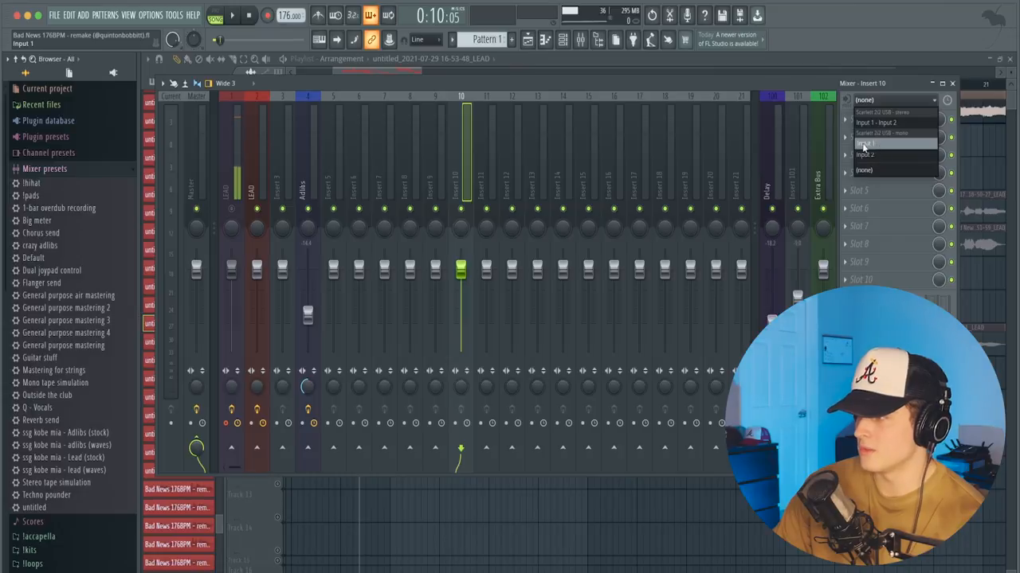
pyautogui.click(865, 144)
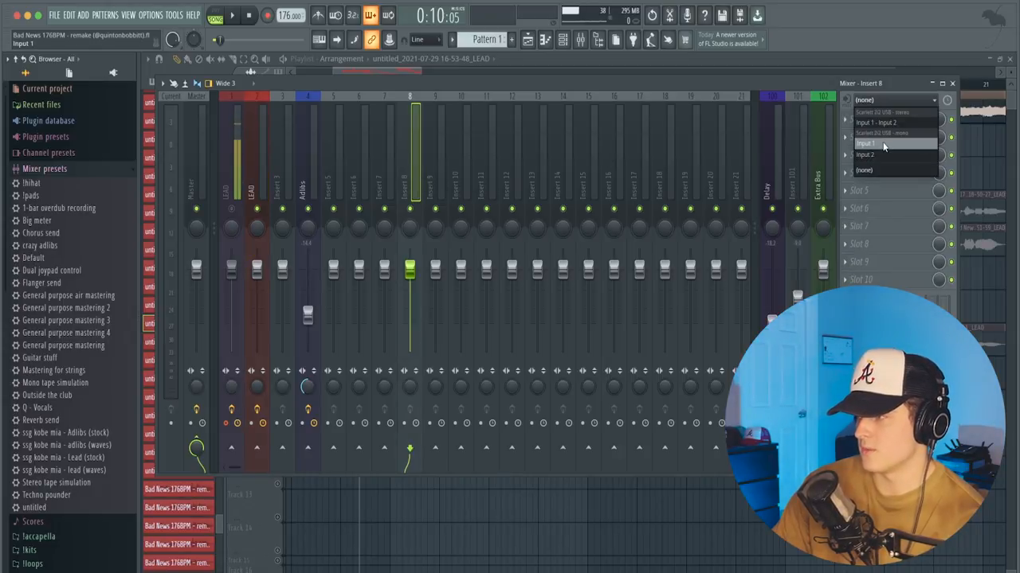
pyautogui.click(866, 143)
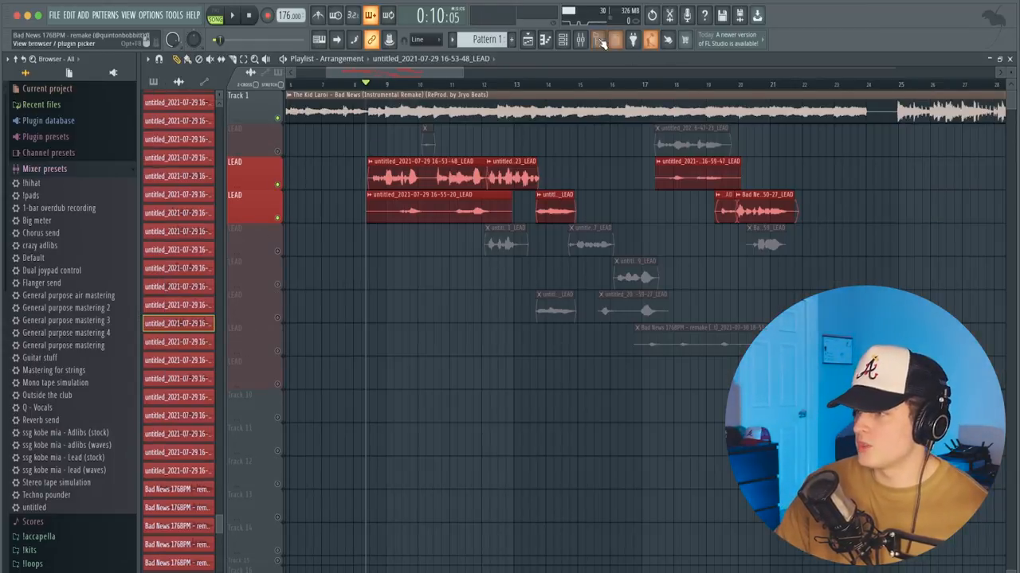
# Reopen the mixer and check the Adlibs insert's ValhallaVintageVerb in slot 9.
pyautogui.click(580, 40)
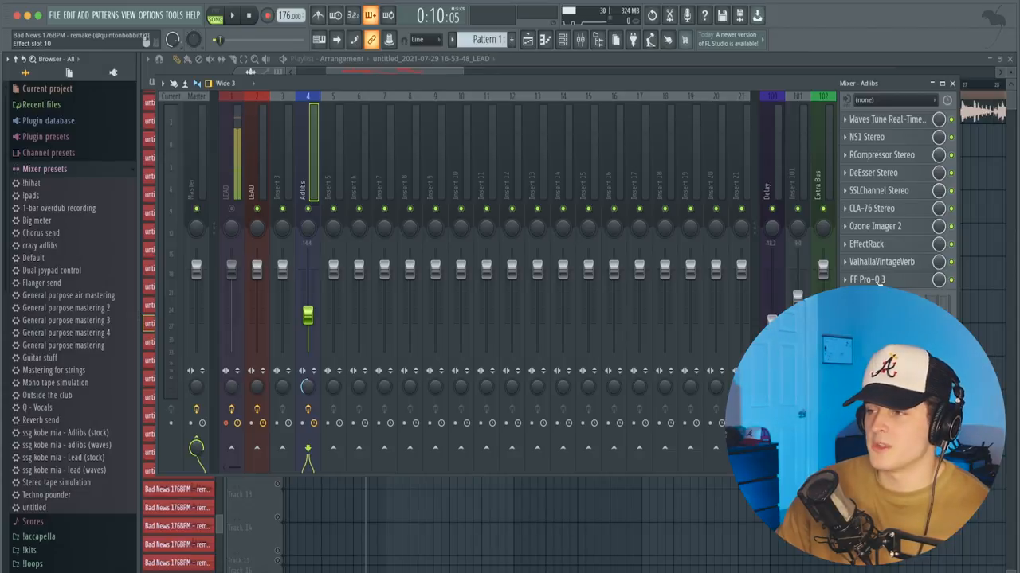
pyautogui.click(866, 280)
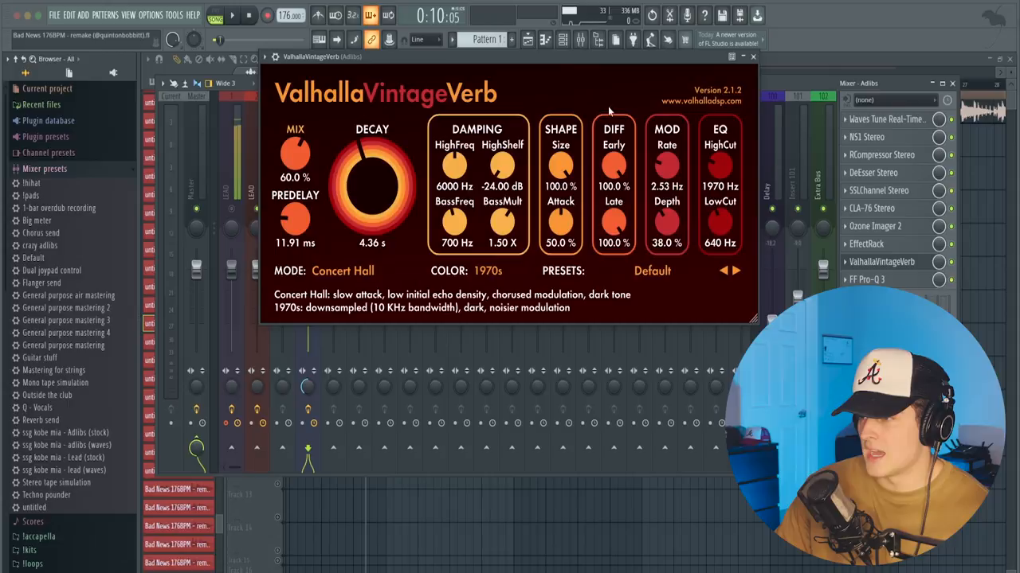
pyautogui.click(752, 56)
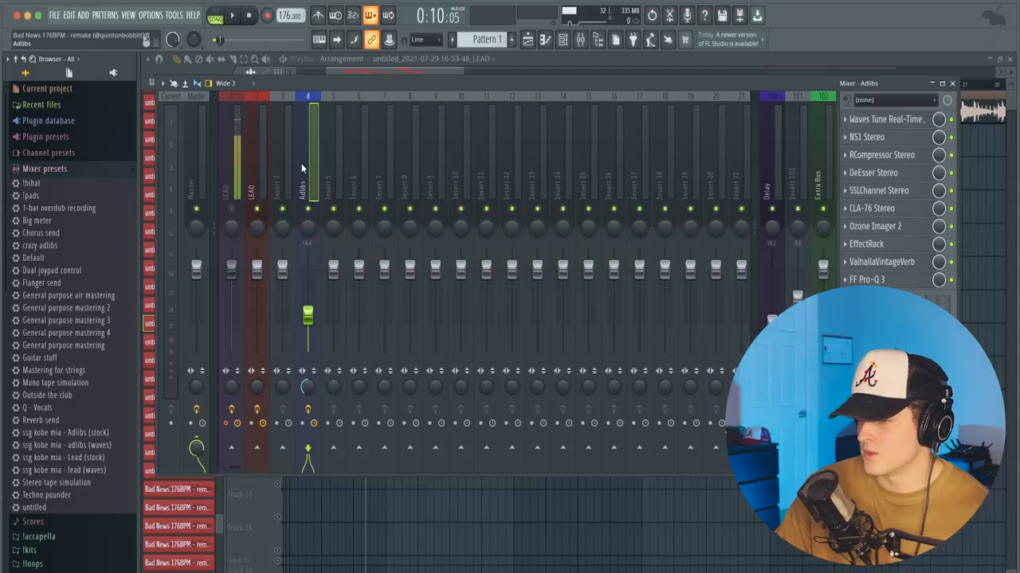